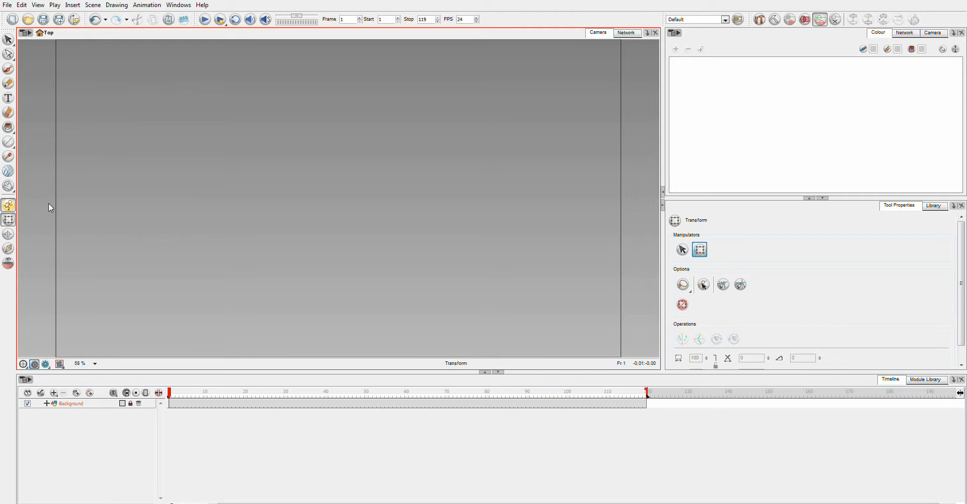
pyautogui.moveTo(78, 387)
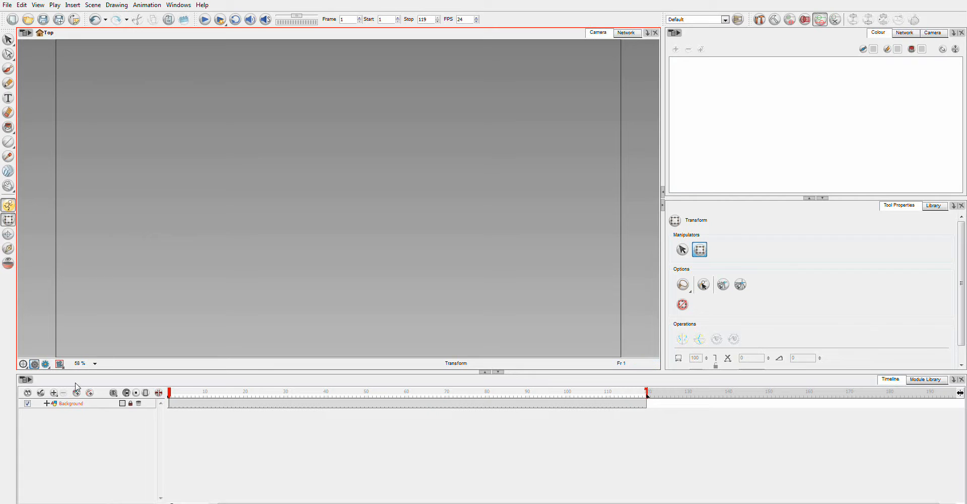
# - Add a new Drawing layer from the Timeline and start a rectangle on it
pyautogui.click(53, 392)
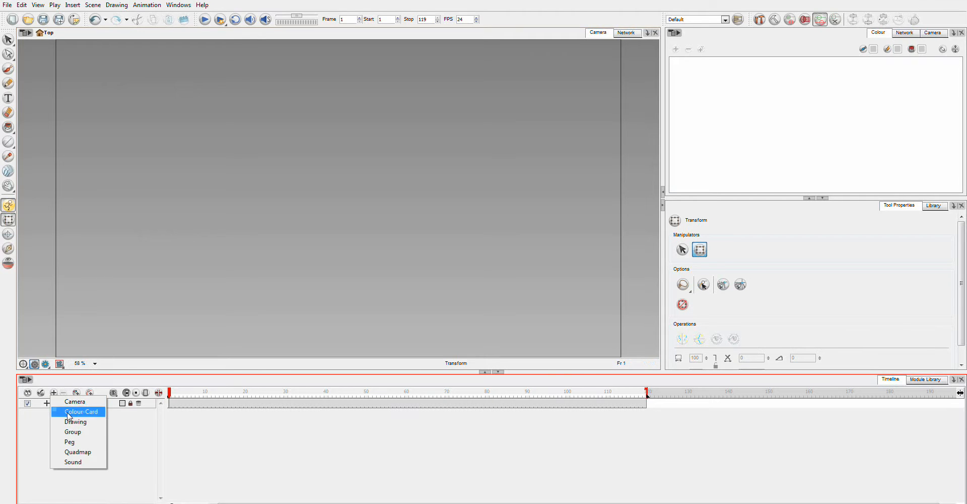
pyautogui.click(76, 422)
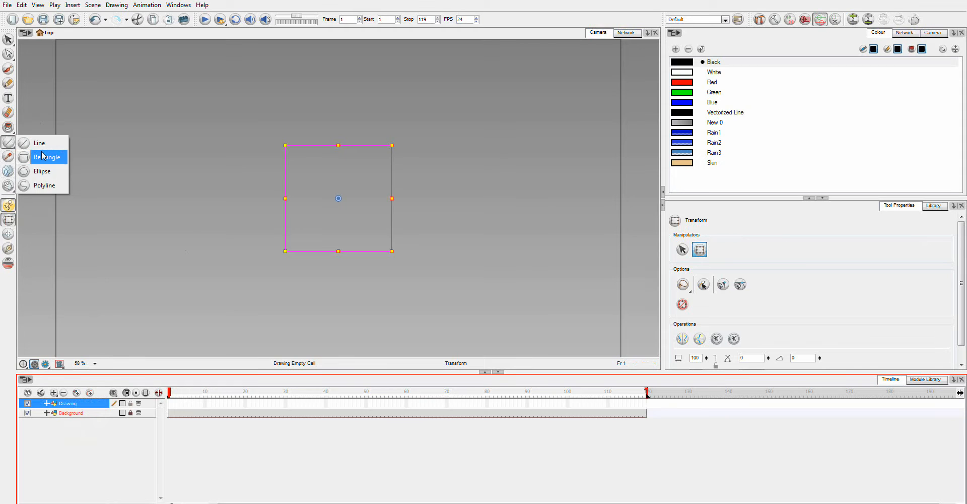
pyautogui.click(48, 156)
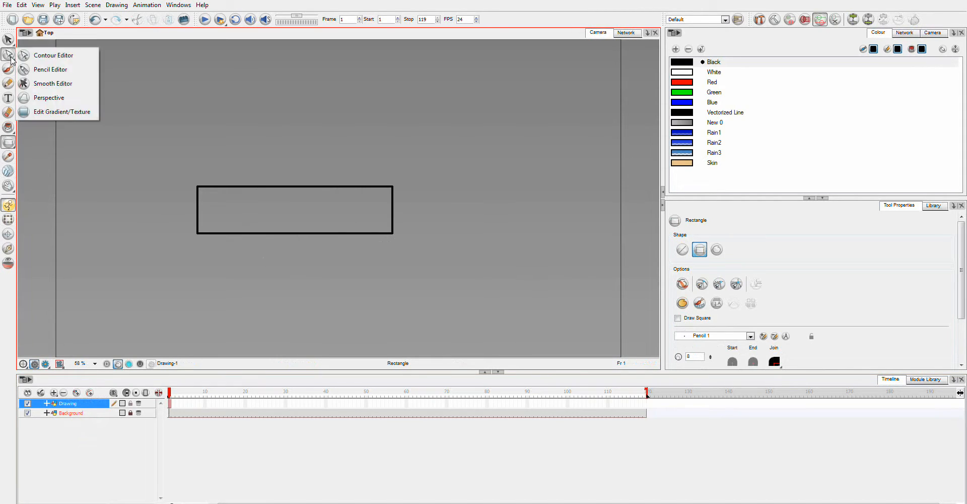
# - Pull the rectangle's right corners inward with the Contour Editor so it tapers to a point
pyautogui.click(54, 54)
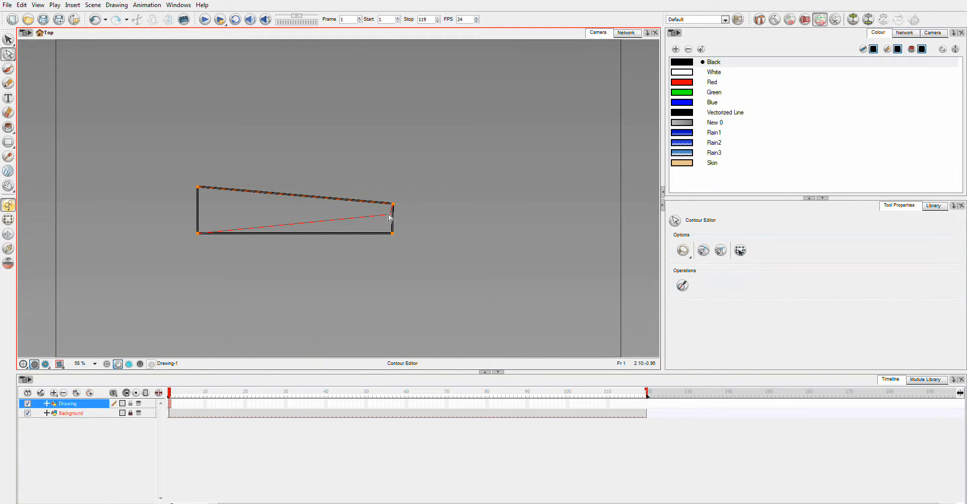
pyautogui.moveTo(392, 238); pyautogui.dragTo(352, 259)
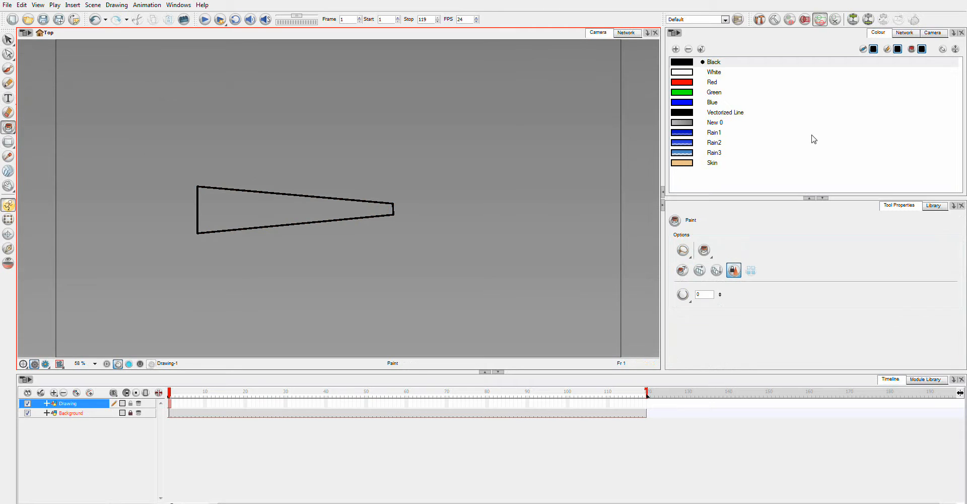
# - Fill the tapered wedge shape with solid red
pyautogui.click(711, 81)
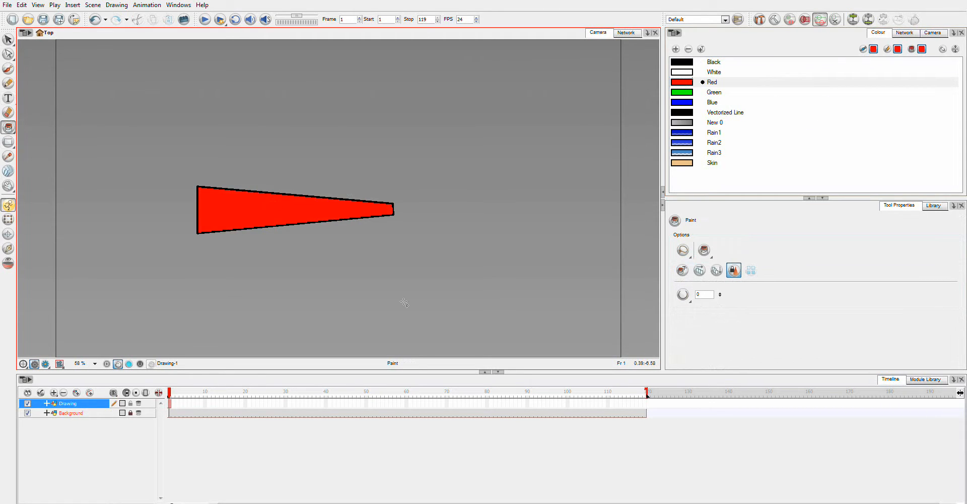
pyautogui.moveTo(340, 195)
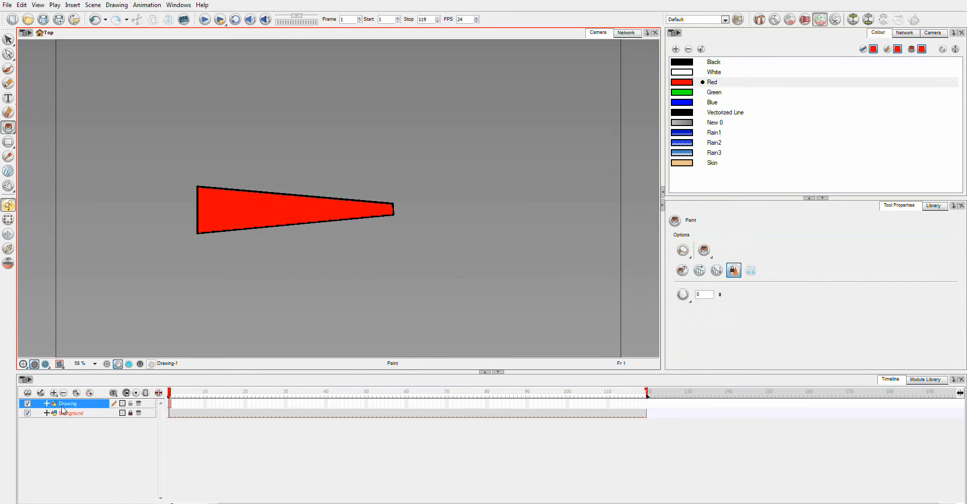
pyautogui.moveTo(122, 414)
pyautogui.write('Arm')
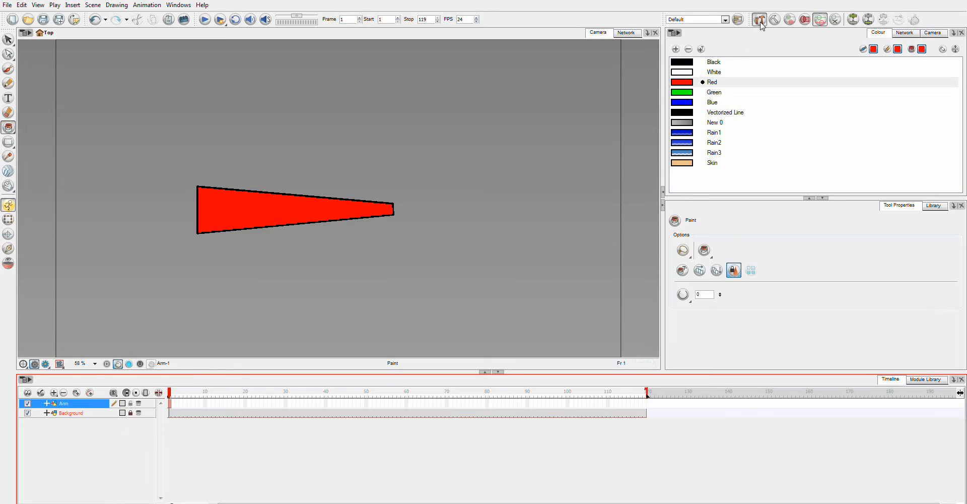
# - Activate the Rigging Tool on the Arm drawing and set its mode to Curve deformers
pyautogui.click(759, 19)
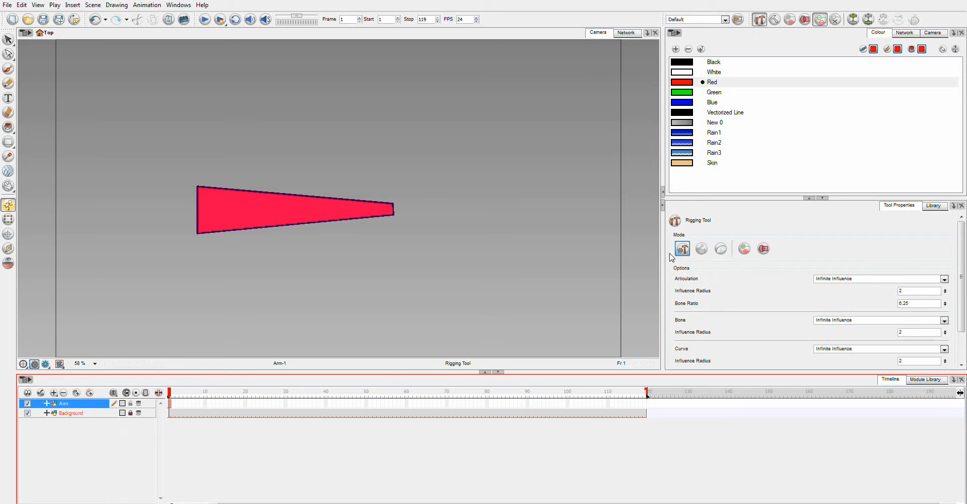
pyautogui.moveTo(682, 249)
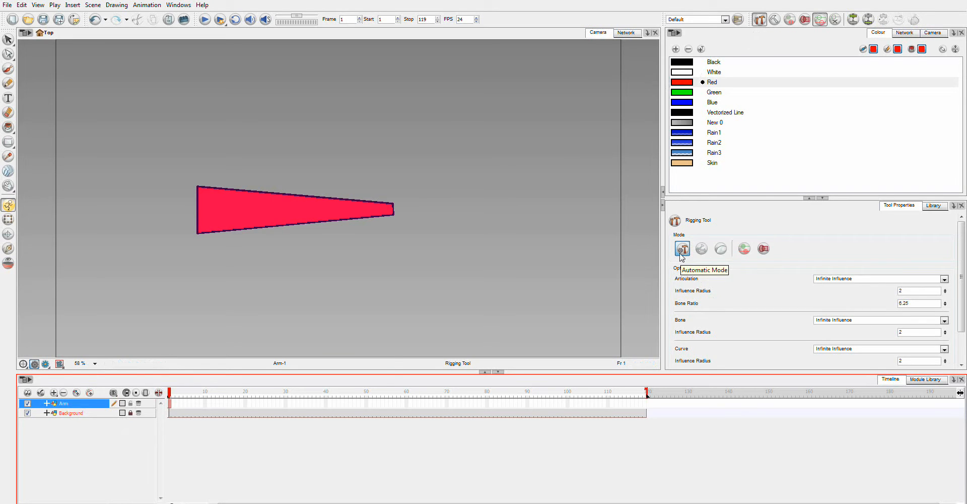
pyautogui.moveTo(136, 206)
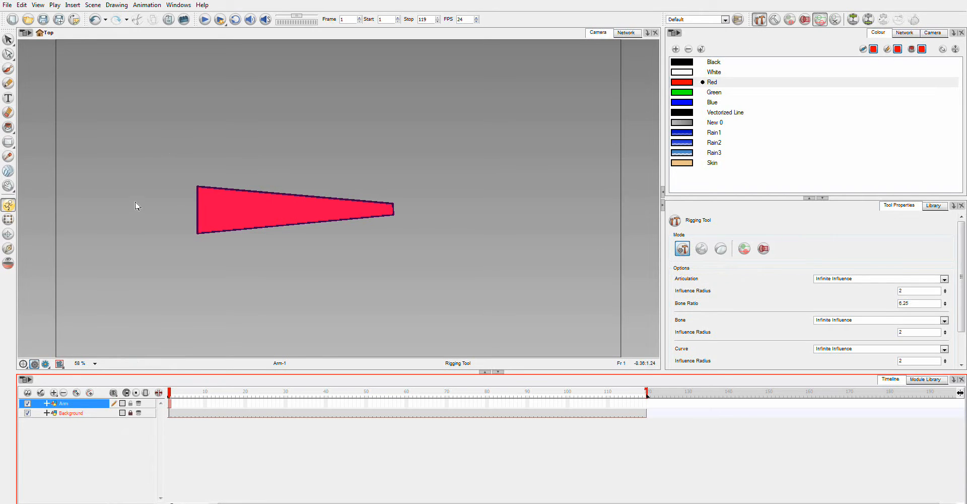
pyautogui.moveTo(451, 279)
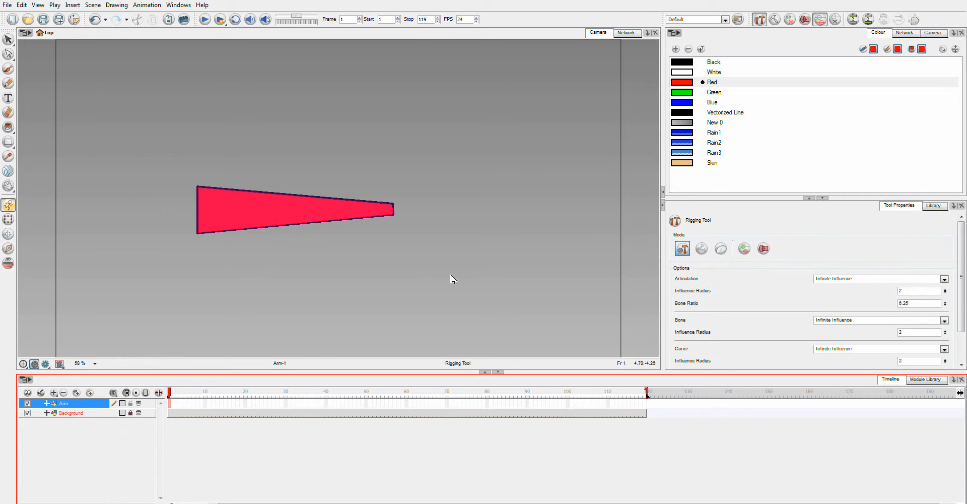
pyautogui.moveTo(201, 216)
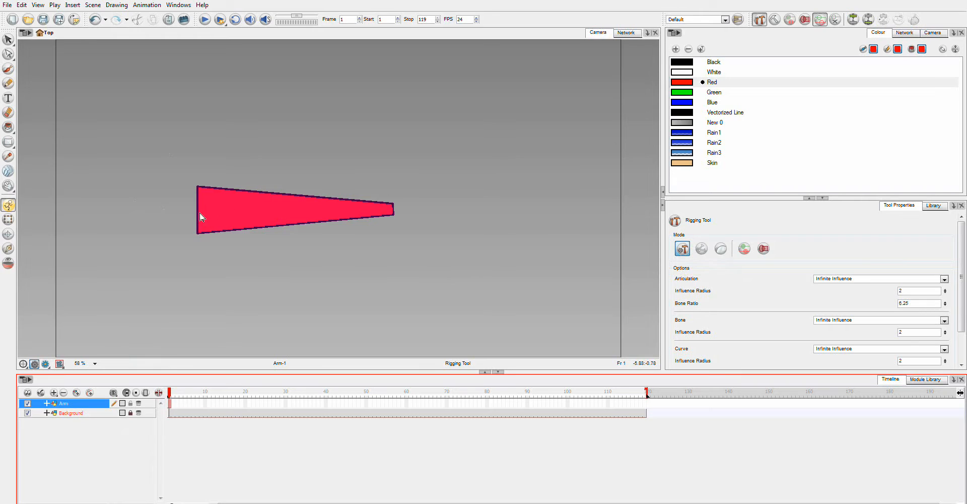
pyautogui.moveTo(595, 89)
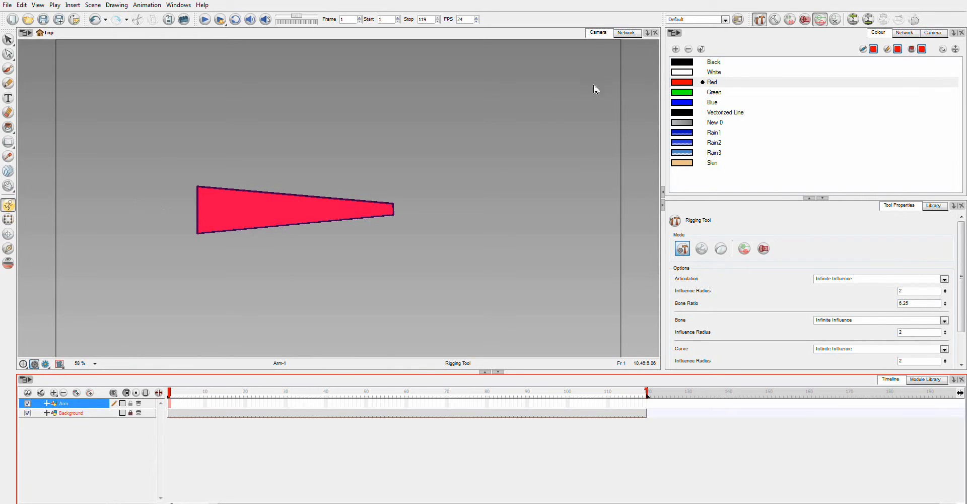
pyautogui.moveTo(347, 249)
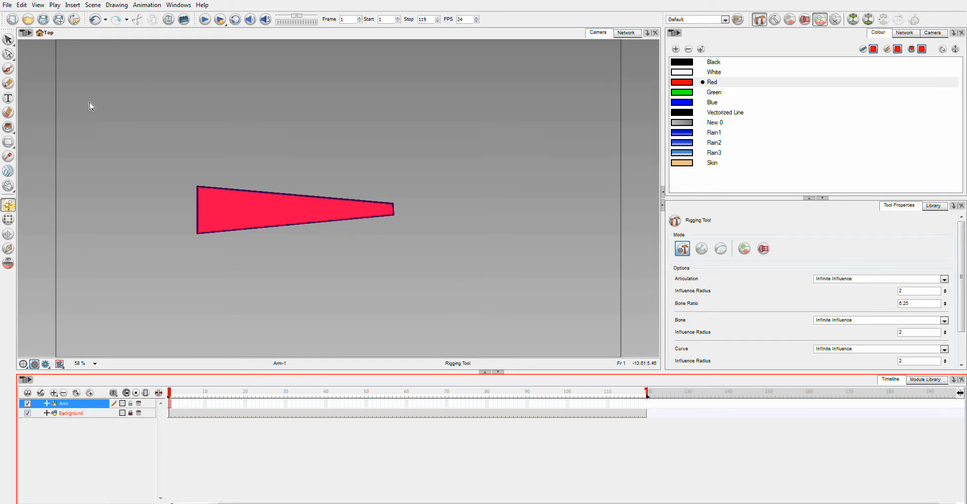
pyautogui.click(721, 249)
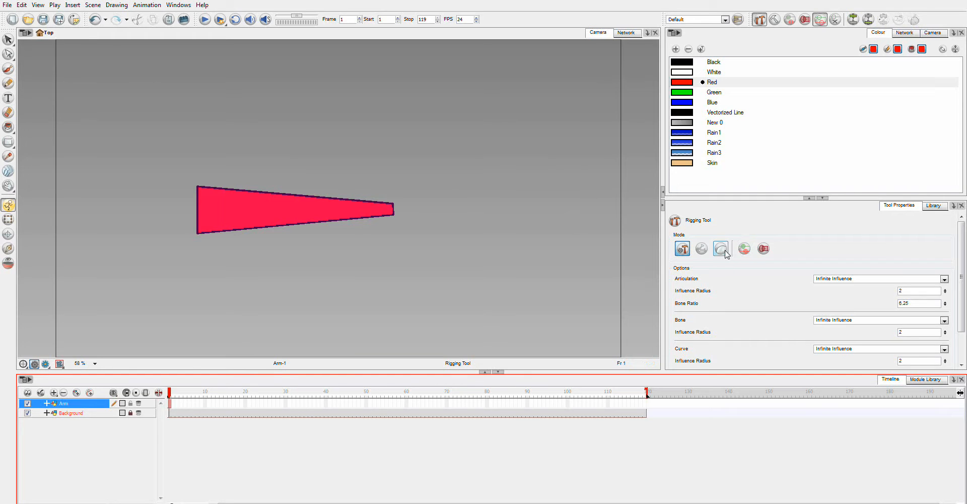
pyautogui.click(720, 248)
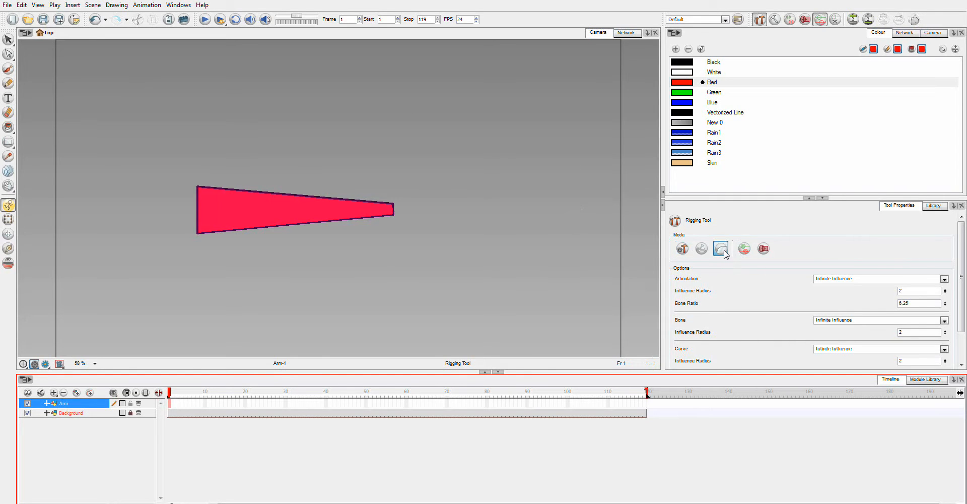
pyautogui.moveTo(719, 256)
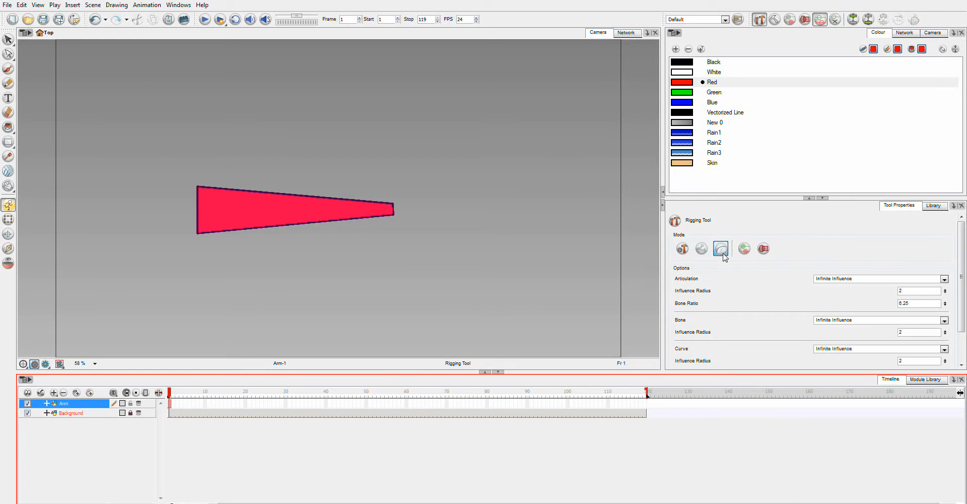
pyautogui.moveTo(701, 249)
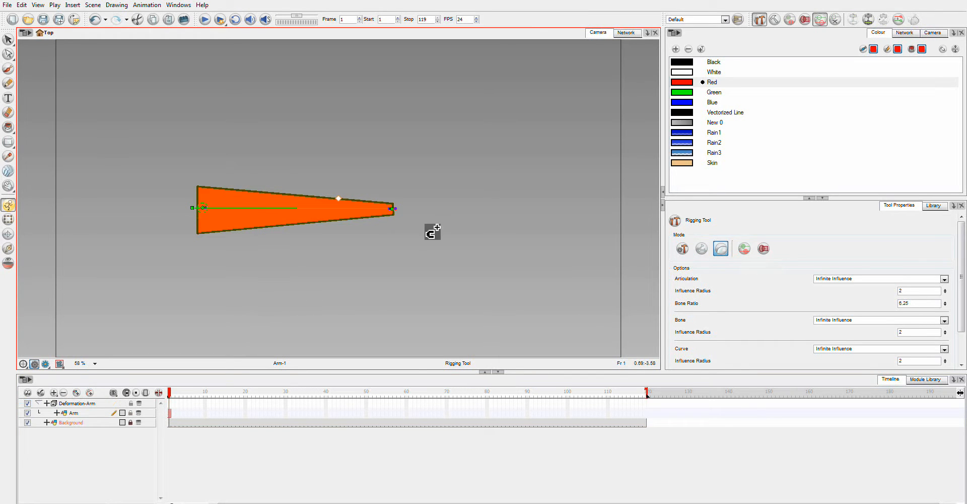
pyautogui.moveTo(92, 156)
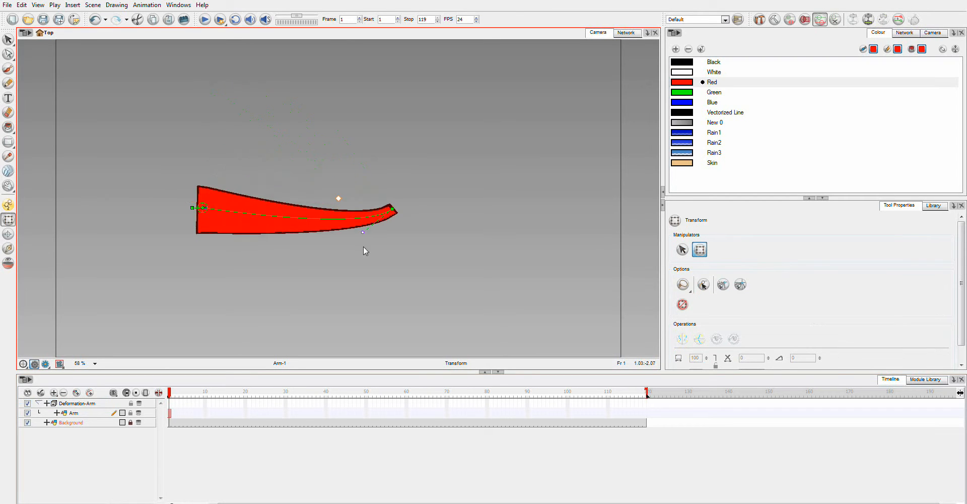
# - Bend the red arm's tip downward along its new deformation curve
pyautogui.moveTo(393, 210); pyautogui.dragTo(395, 213)
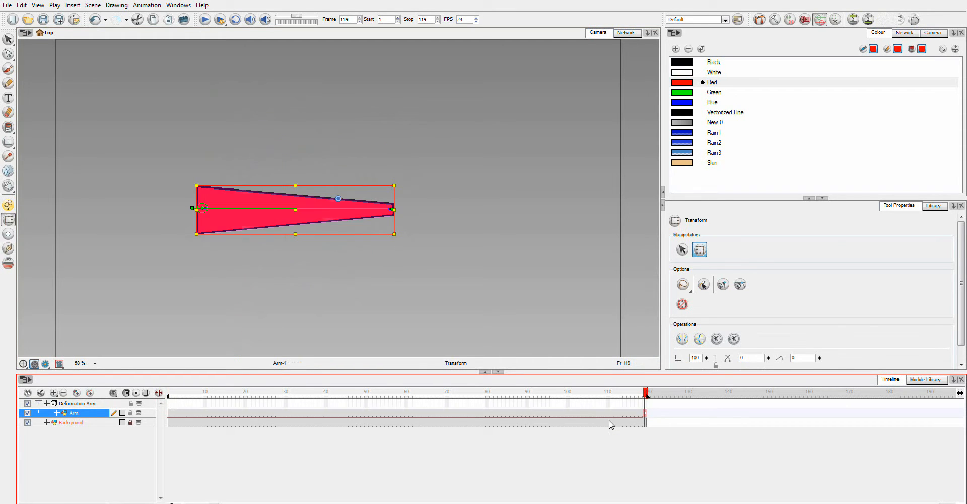
pyautogui.moveTo(633, 412)
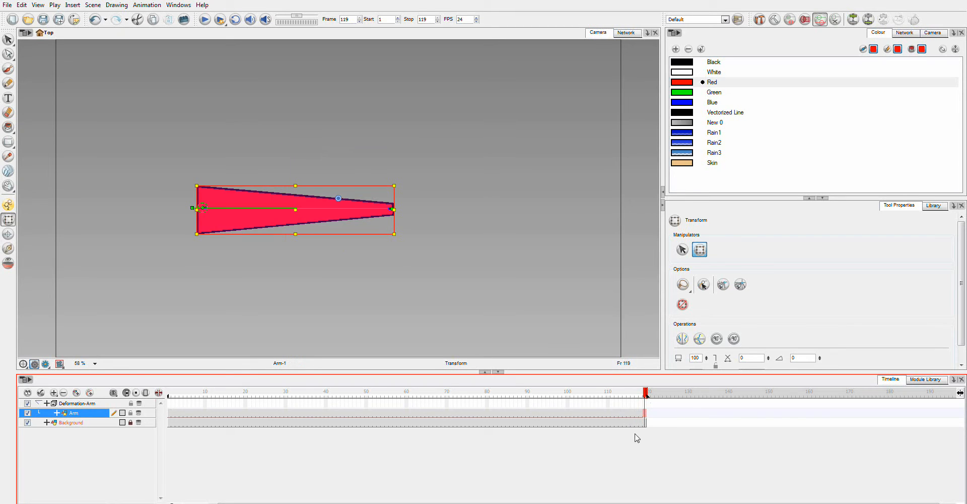
pyautogui.moveTo(632, 421)
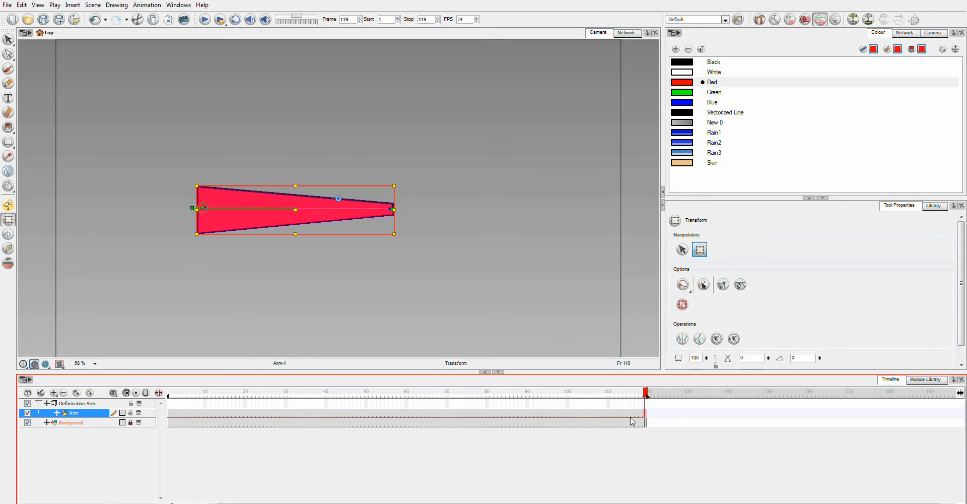
pyautogui.moveTo(465, 377)
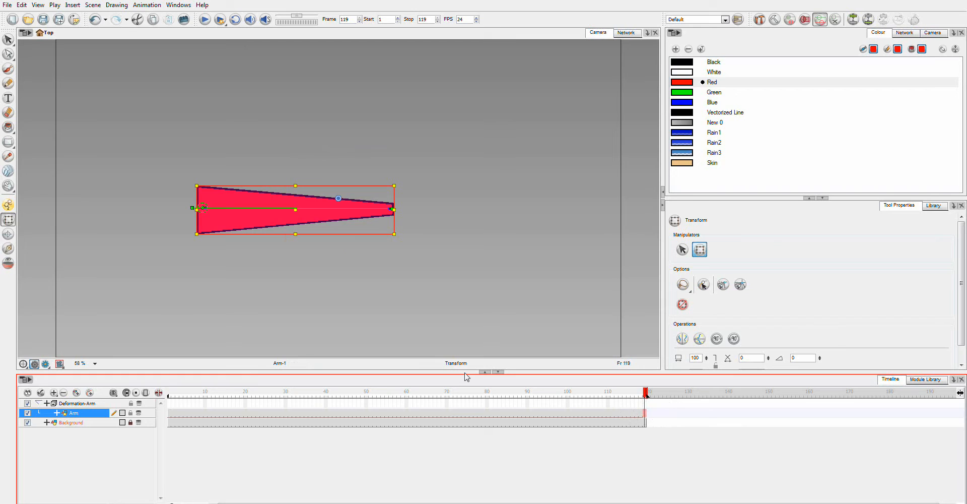
pyautogui.moveTo(109, 400)
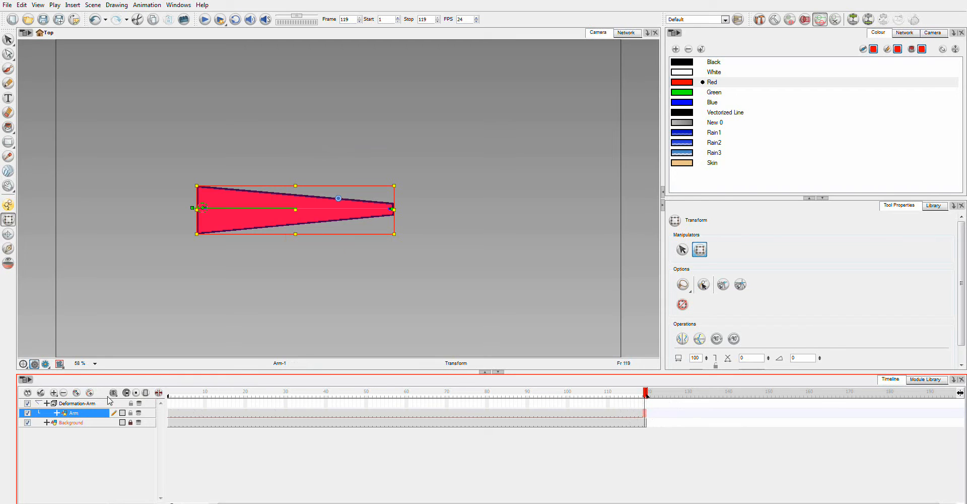
pyautogui.moveTo(73, 408)
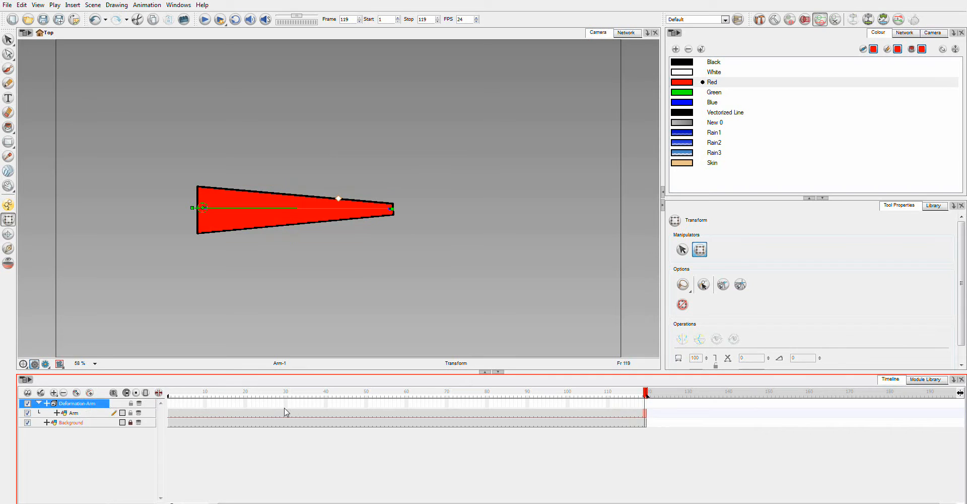
pyautogui.moveTo(172, 409)
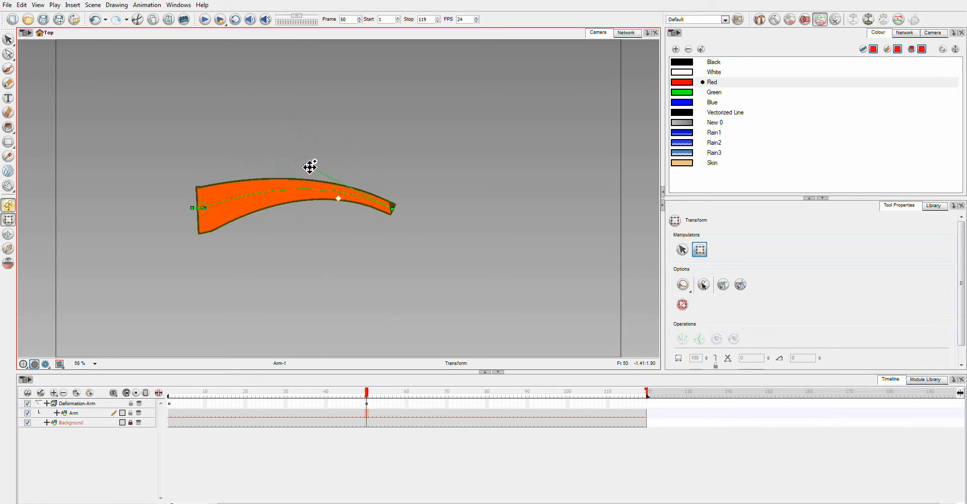
# - Key the arm bent into an upward curve near frame 50, then scrub back to preview
pyautogui.moveTo(310, 166); pyautogui.dragTo(251, 167)
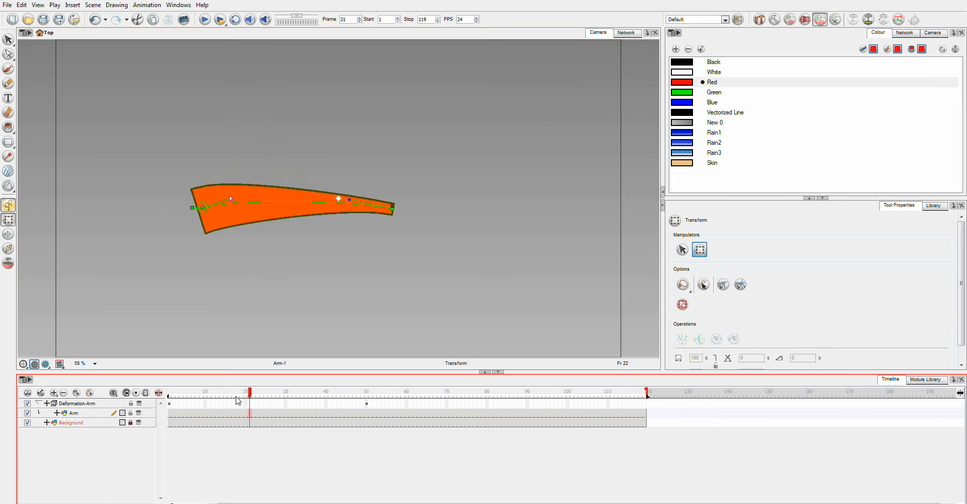
pyautogui.click(370, 391)
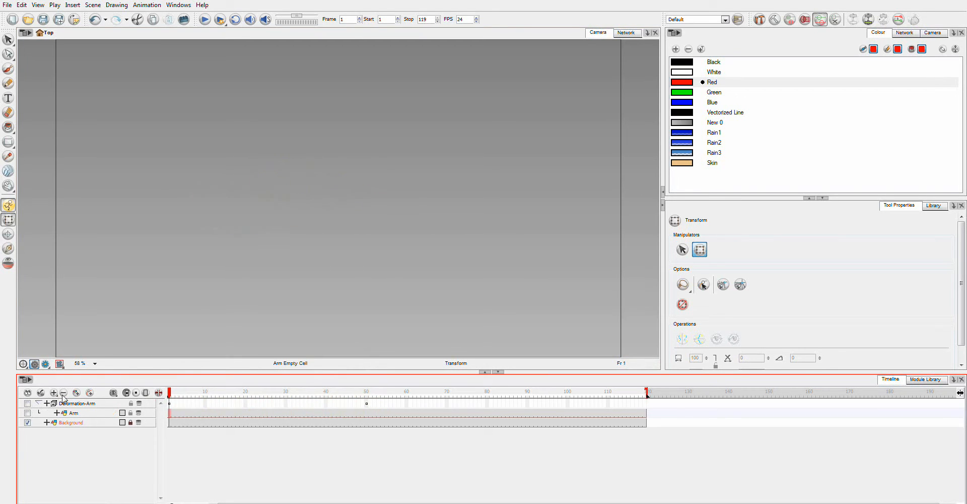
# - Add a new Drawing layer named Rop above the arm's deformation group
pyautogui.click(54, 392)
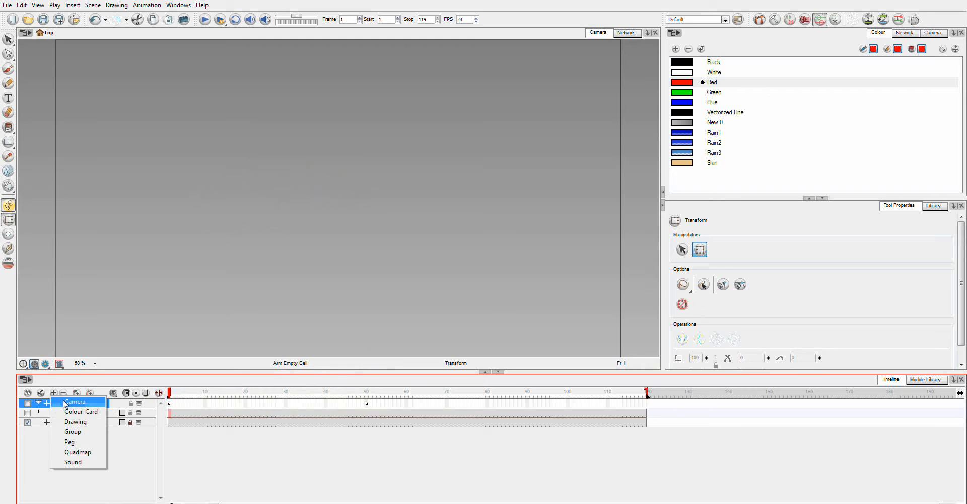
pyautogui.moveTo(73, 462)
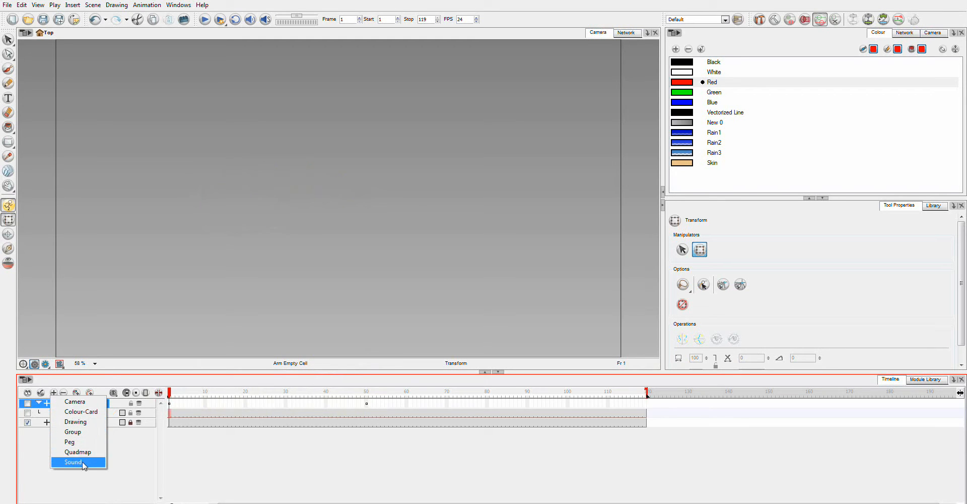
pyautogui.click(76, 421)
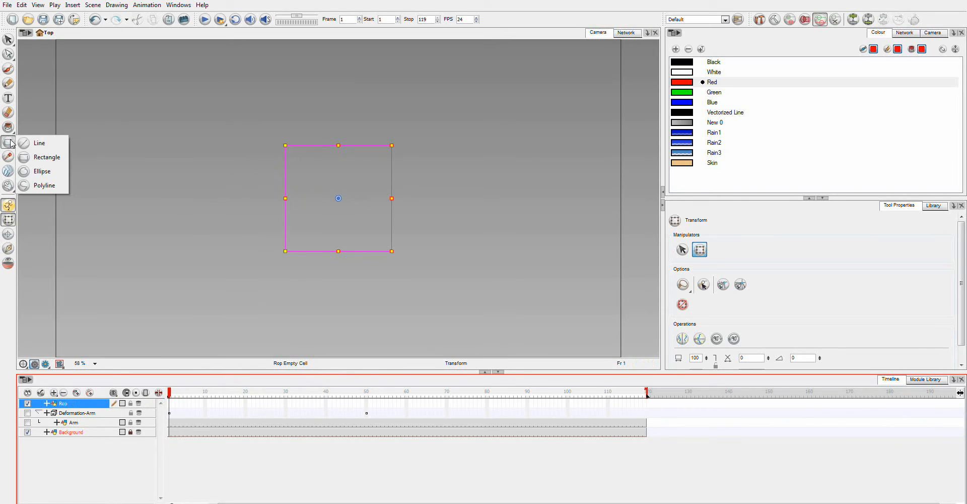
# - Draw the rope as a tall straight black vertical line with the Line tool
pyautogui.click(39, 142)
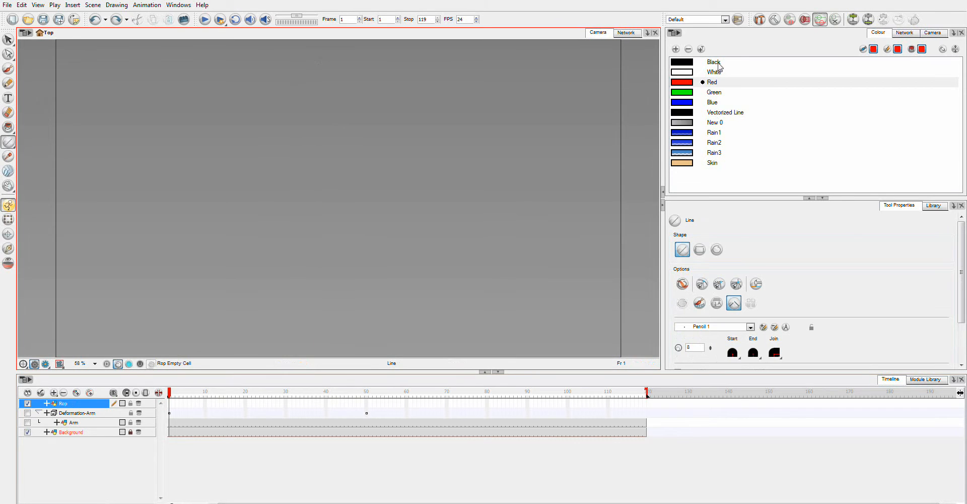
pyautogui.moveTo(314, 53); pyautogui.dragTo(311, 294)
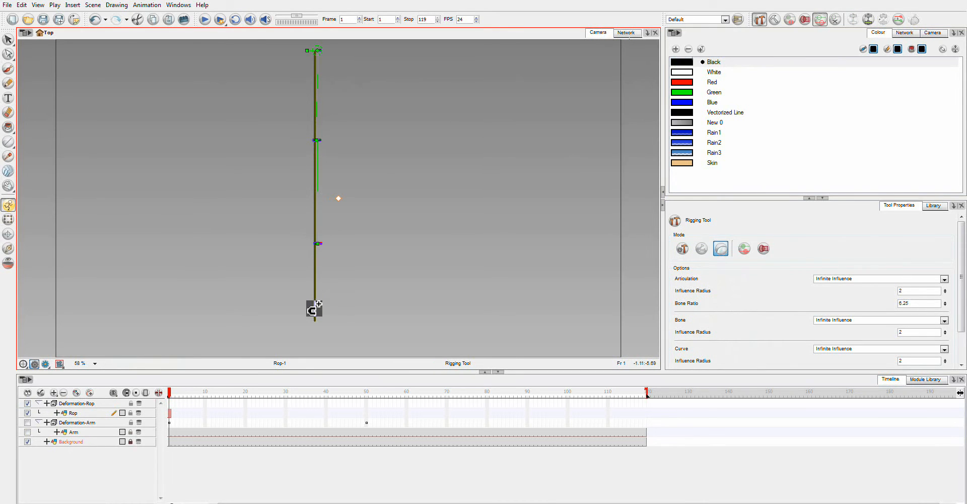
# - Extend the Deformation-Rop curve chain down to the rope's bottom end
pyautogui.moveTo(315, 308); pyautogui.dragTo(317, 318)
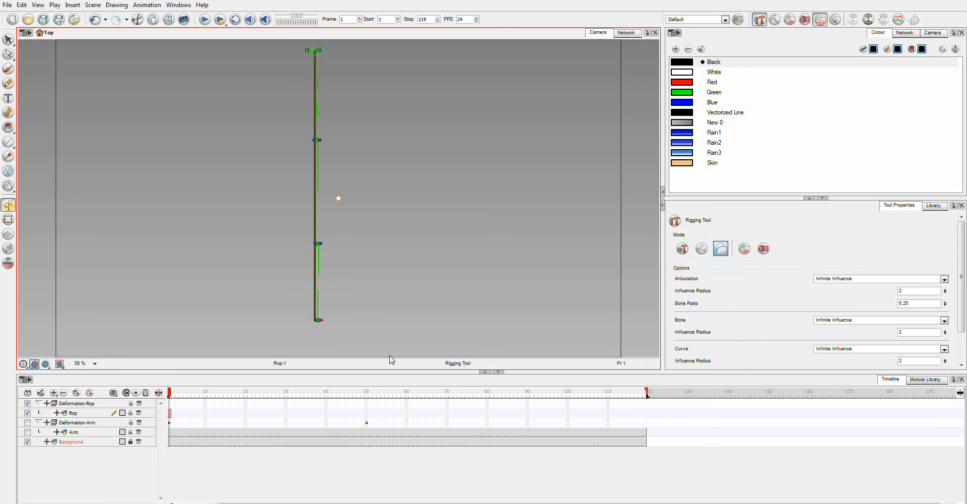
pyautogui.moveTo(398, 223)
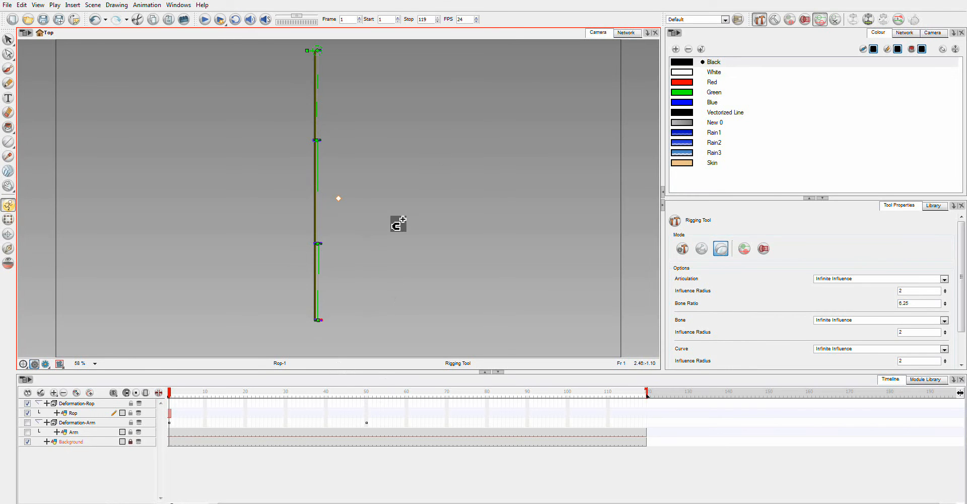
pyautogui.moveTo(317, 241)
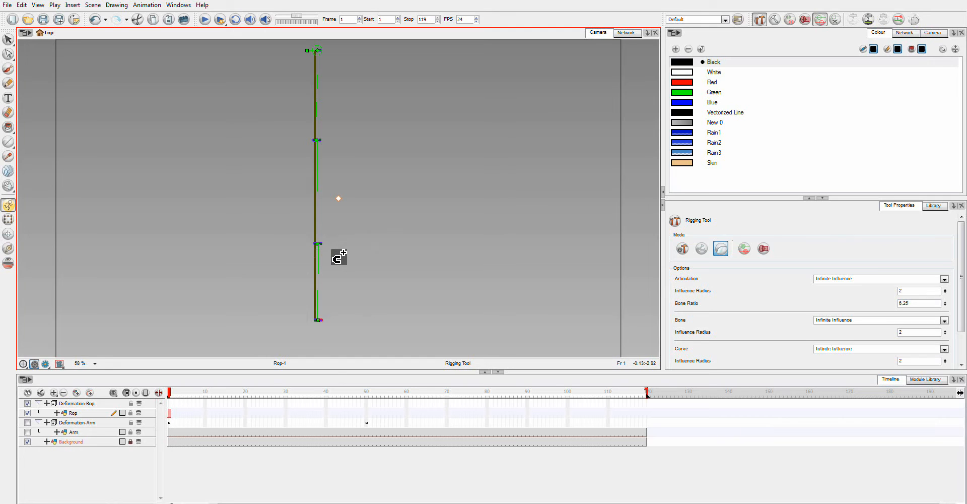
pyautogui.moveTo(339, 257)
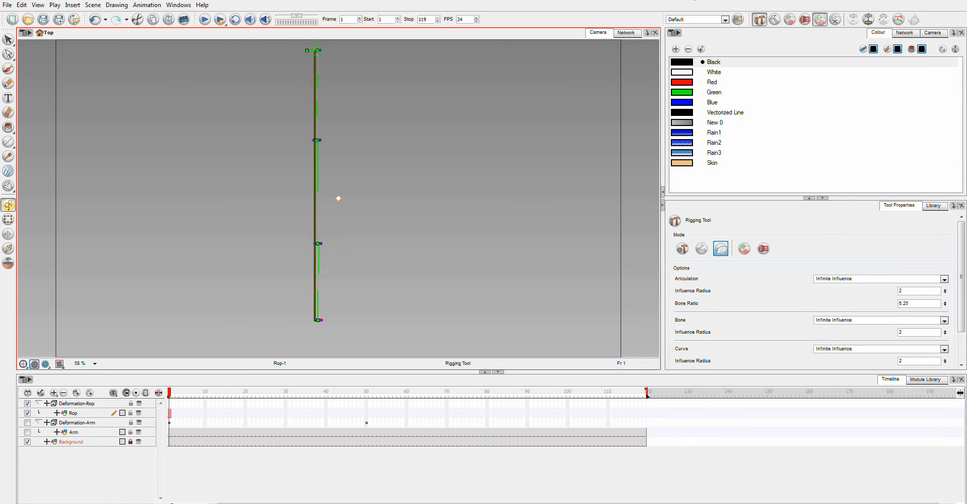
pyautogui.moveTo(775, 20)
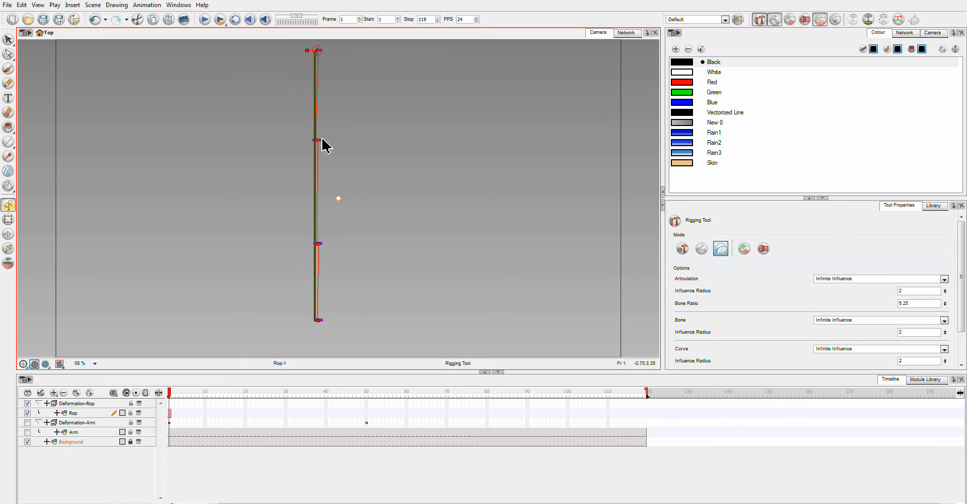
pyautogui.moveTo(320, 170)
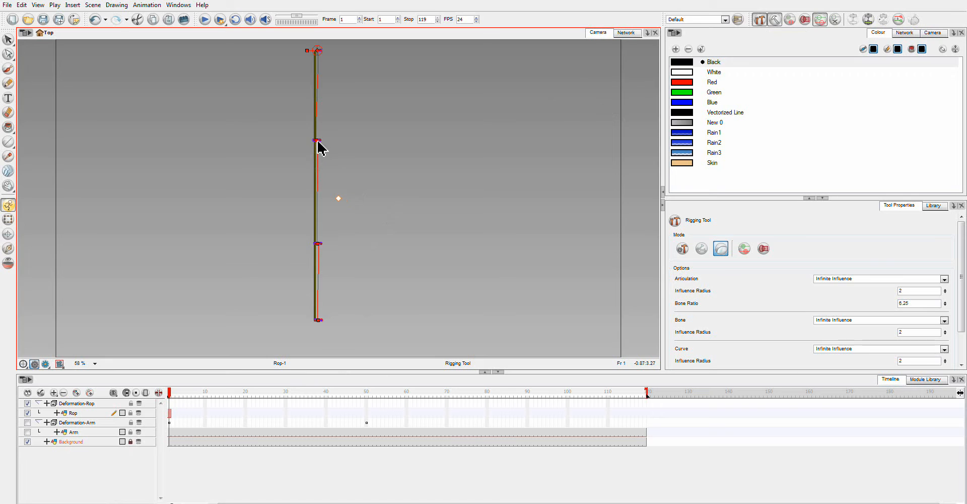
pyautogui.moveTo(331, 262)
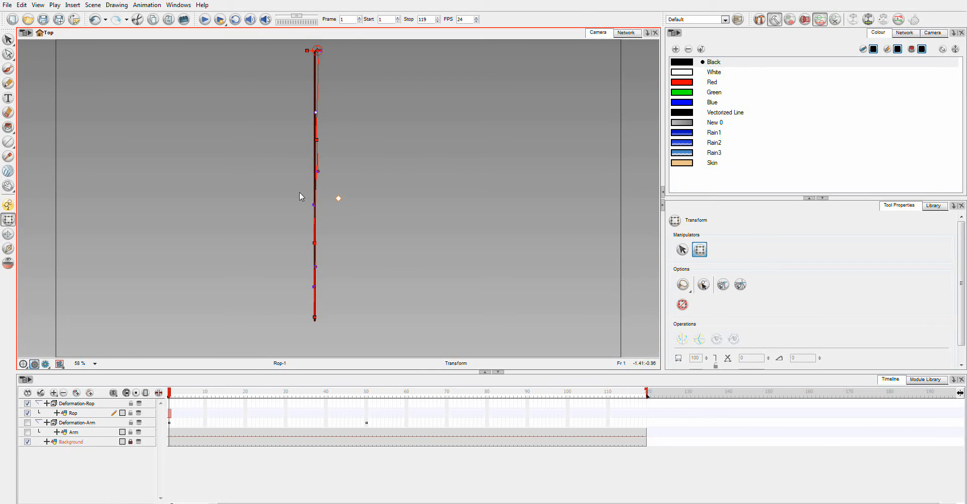
pyautogui.moveTo(5, 219)
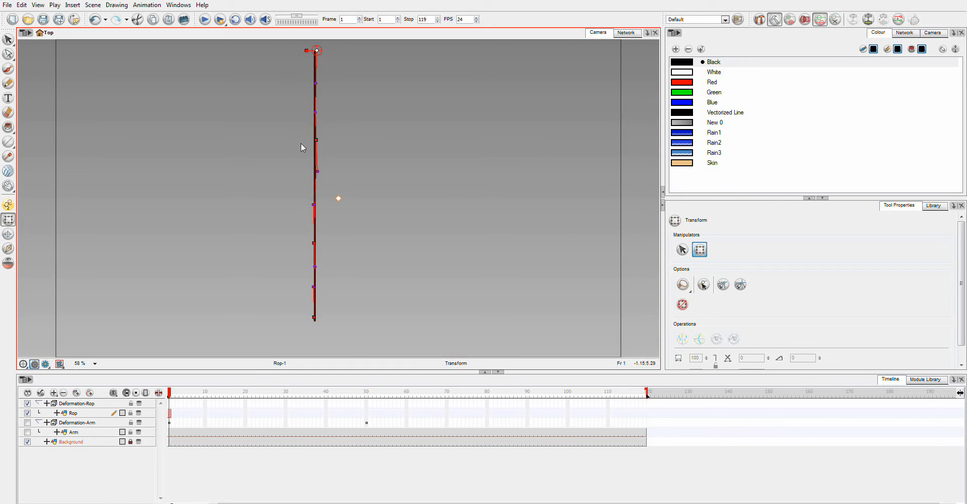
pyautogui.moveTo(660, 420)
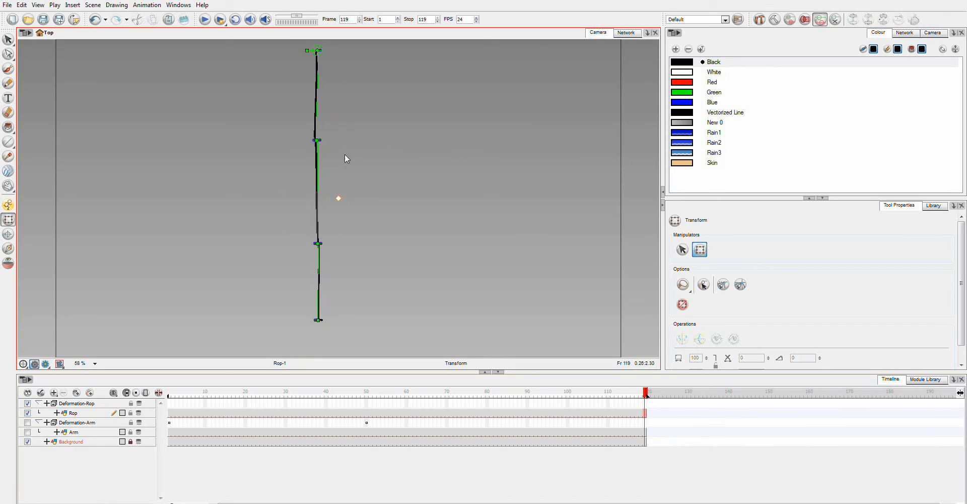
pyautogui.moveTo(319, 144)
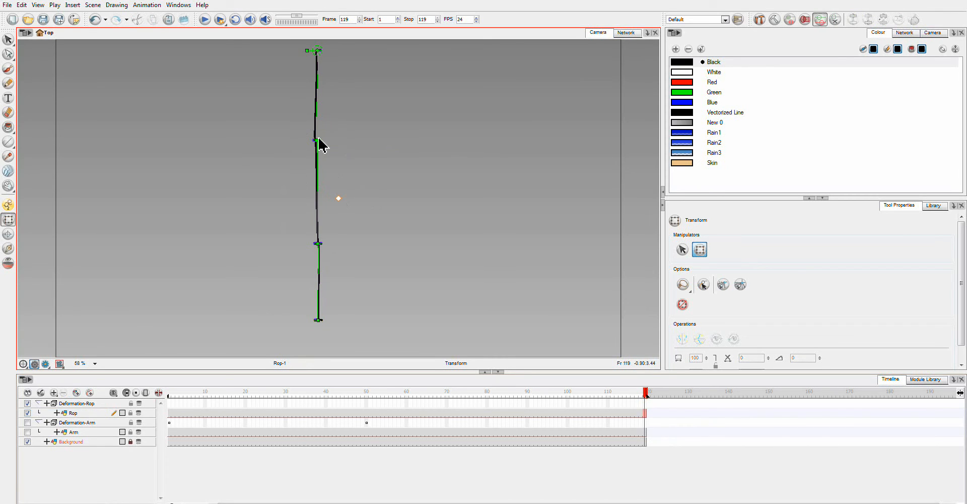
pyautogui.moveTo(172, 409)
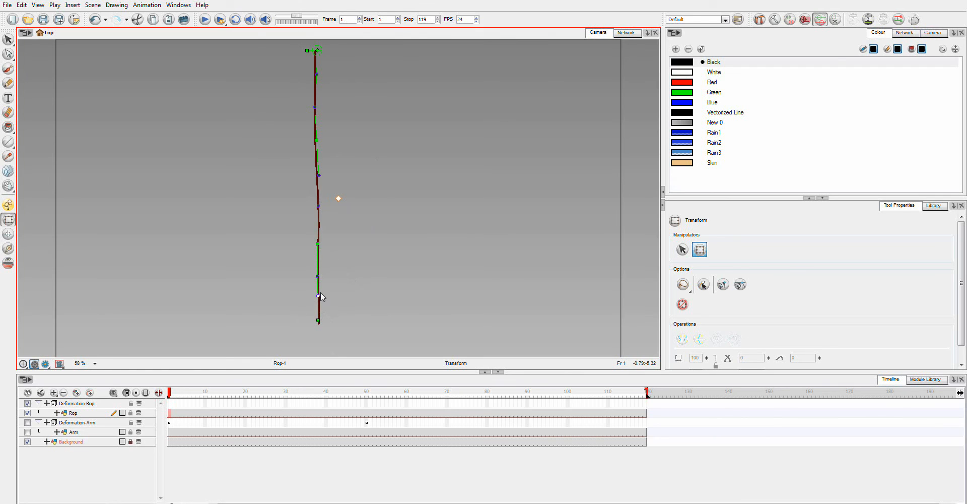
# - Drag the rope's lower and middle deformation points into a gentle S-curve at frame 1
pyautogui.moveTo(316, 295); pyautogui.dragTo(313, 305)
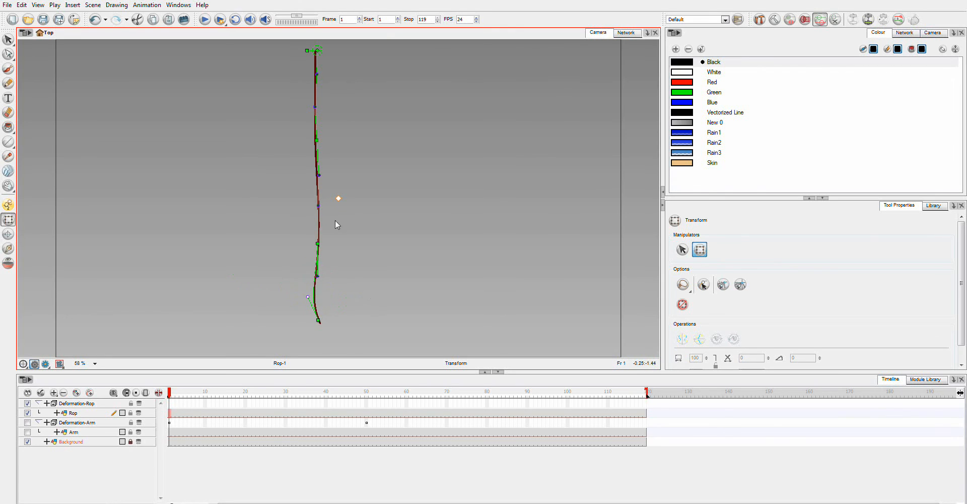
pyautogui.moveTo(338, 198); pyautogui.dragTo(340, 205)
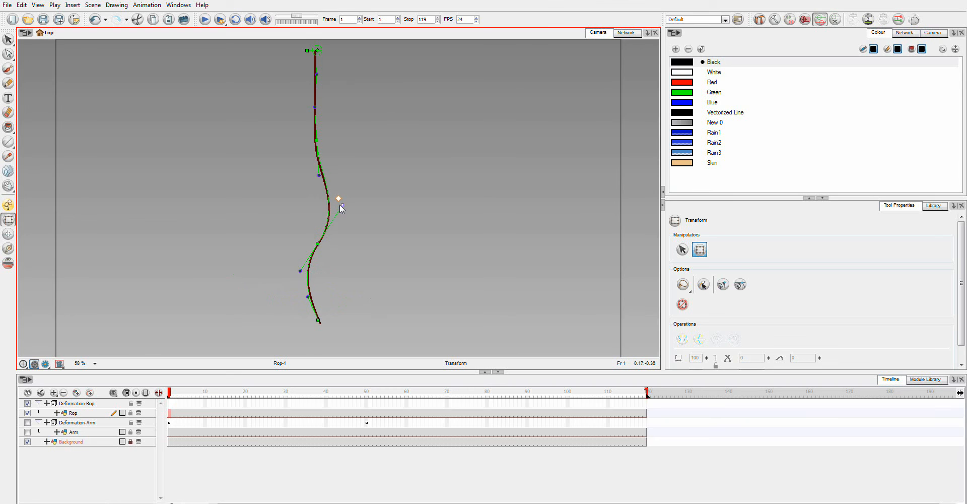
pyautogui.click(78, 403)
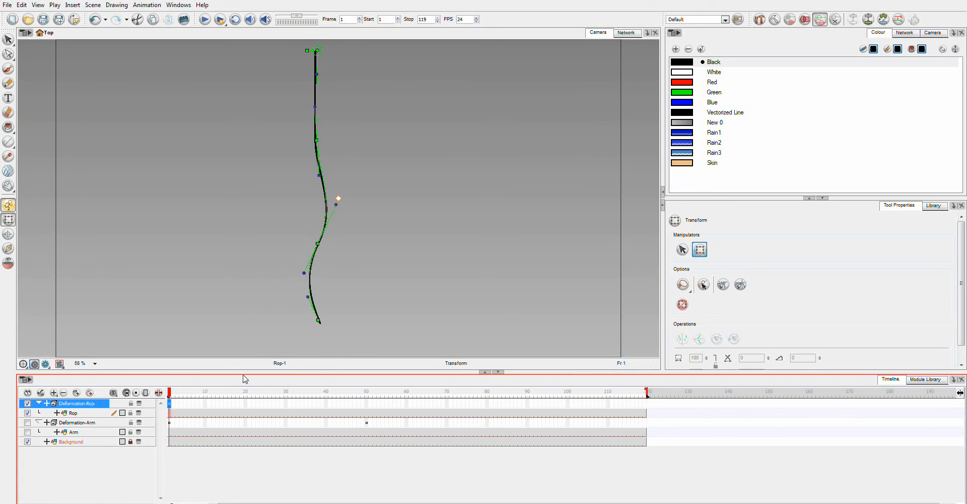
# - At frame 51, reshape the rope into a much deeper S-curve to key a second pose
pyautogui.click(367, 390)
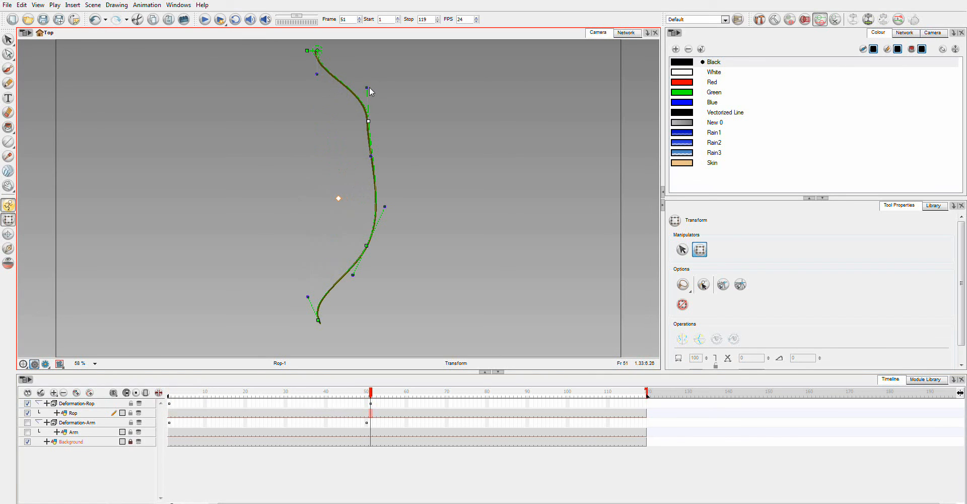
pyautogui.moveTo(370, 91); pyautogui.dragTo(390, 103)
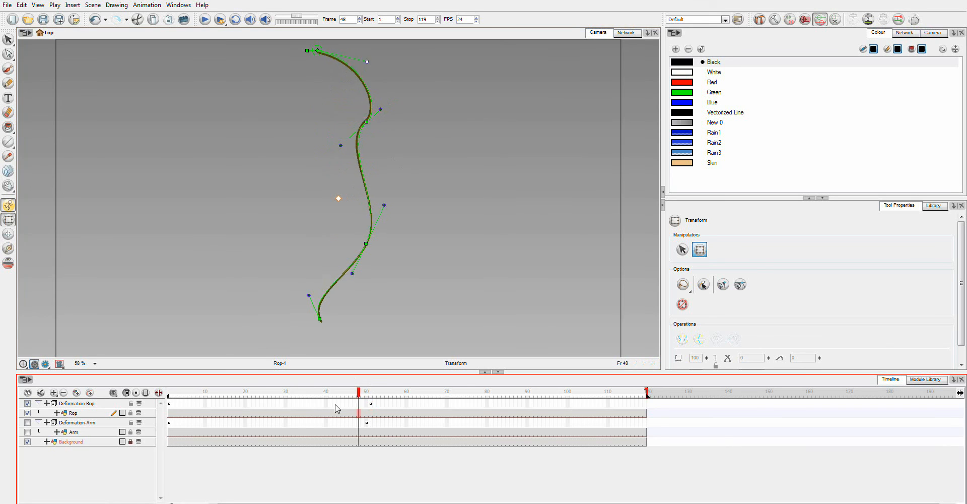
# - Scrub through frames 48, 33 and 52 to preview the rope's interpolated poses
pyautogui.click(230, 391)
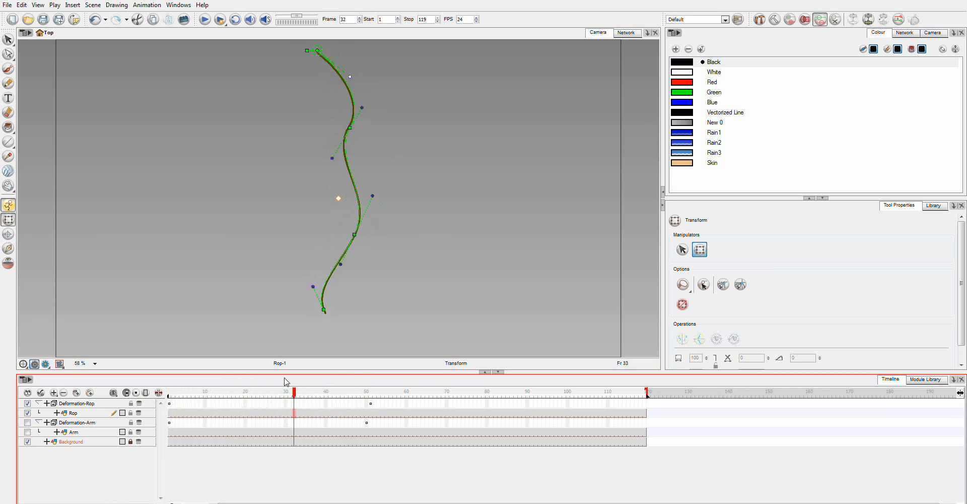
pyautogui.click(374, 386)
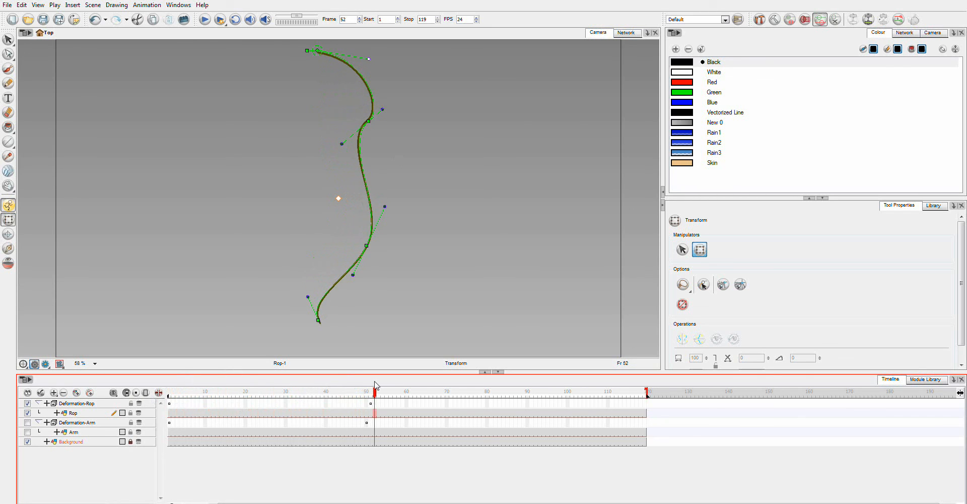
pyautogui.click(166, 391)
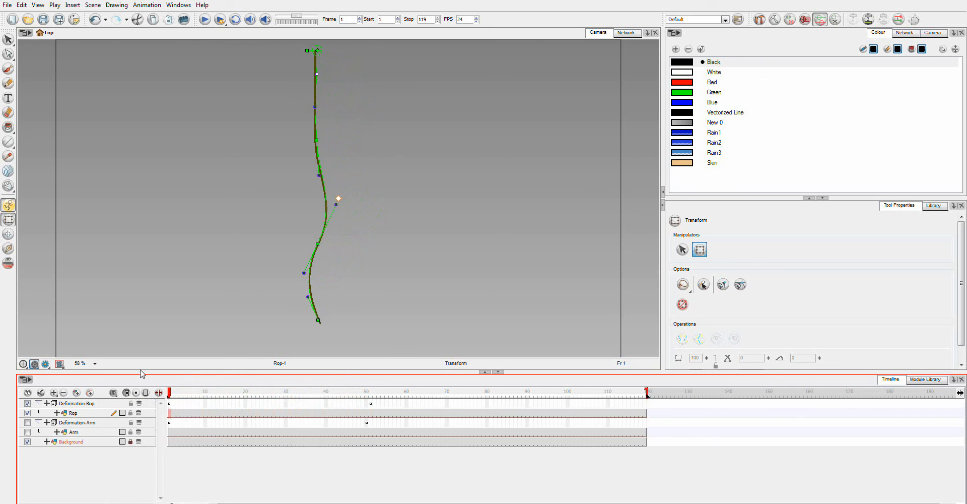
# - Return to frame 1 and make the Arm layer visible beside the S-curved rope
pyautogui.click(28, 431)
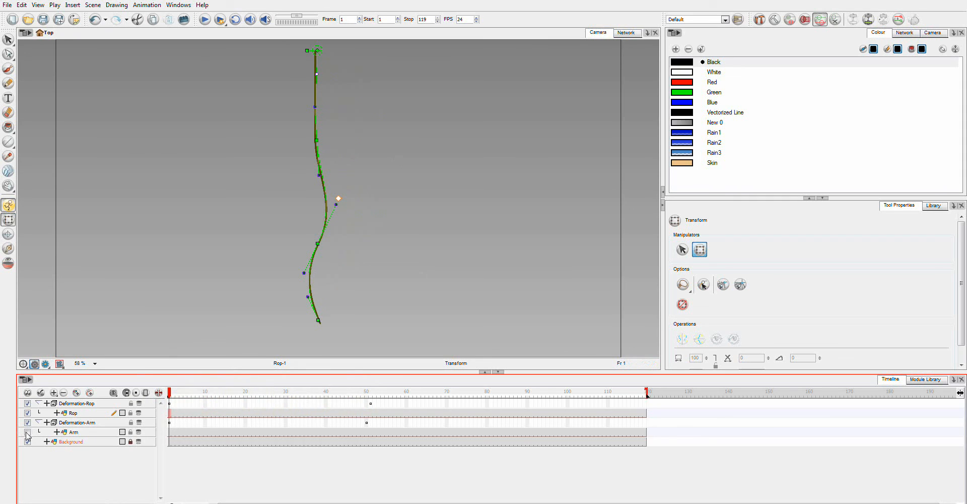
pyautogui.click(27, 441)
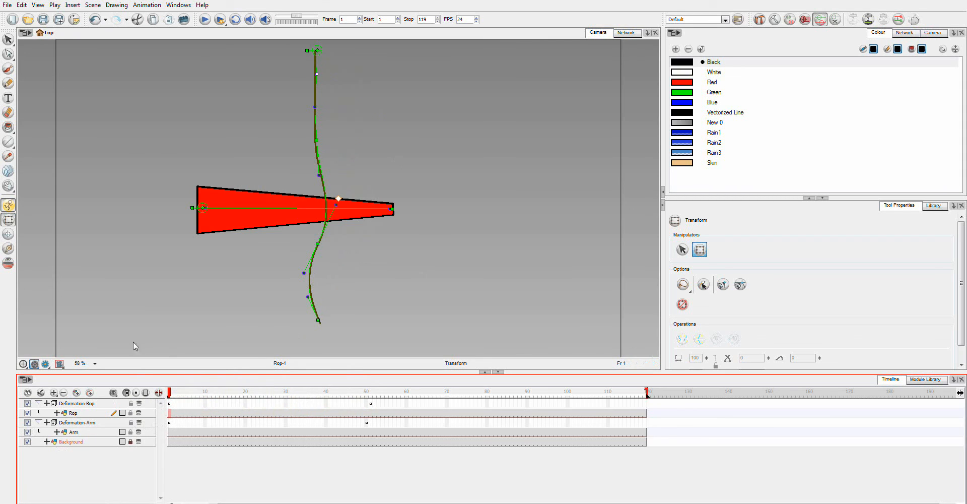
pyautogui.moveTo(321, 48)
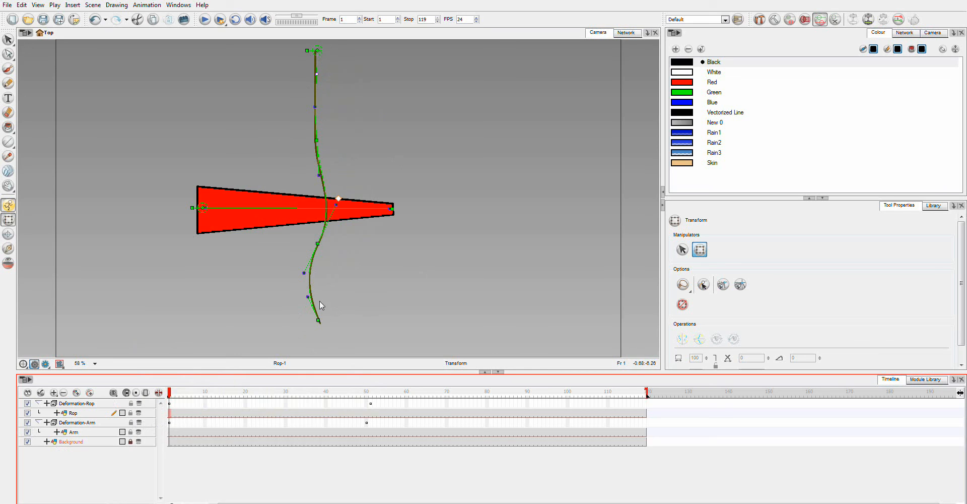
pyautogui.moveTo(331, 169)
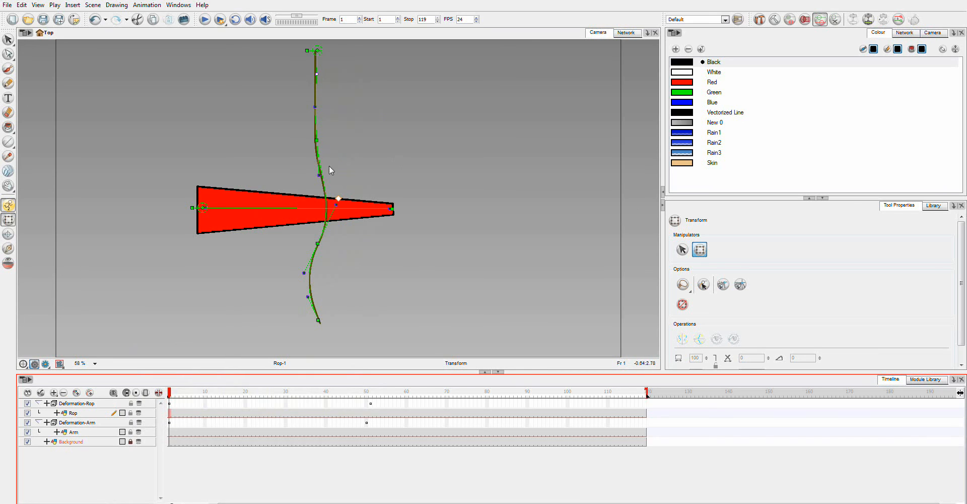
pyautogui.moveTo(311, 221)
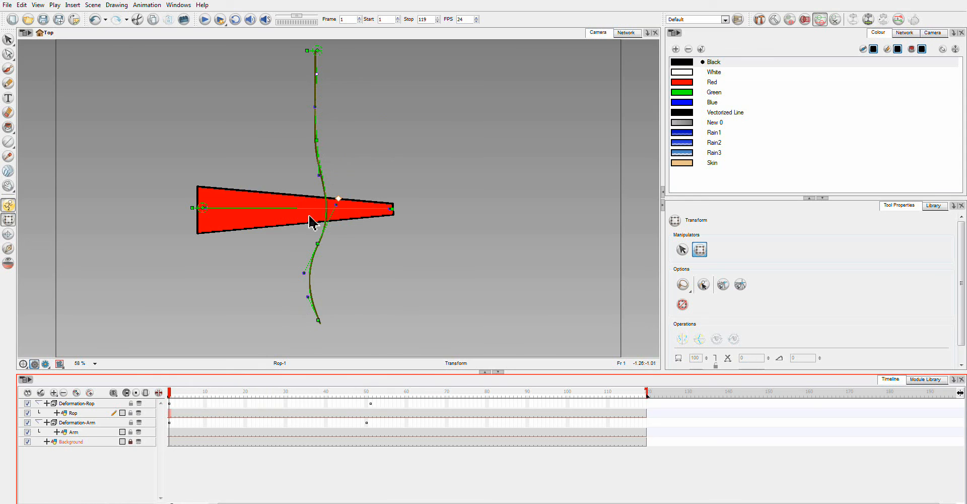
pyautogui.moveTo(292, 329)
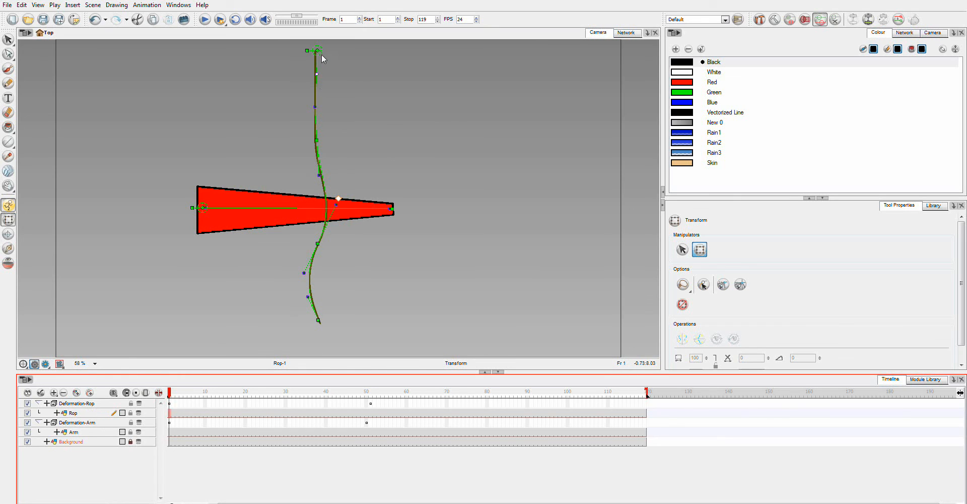
pyautogui.moveTo(92, 409)
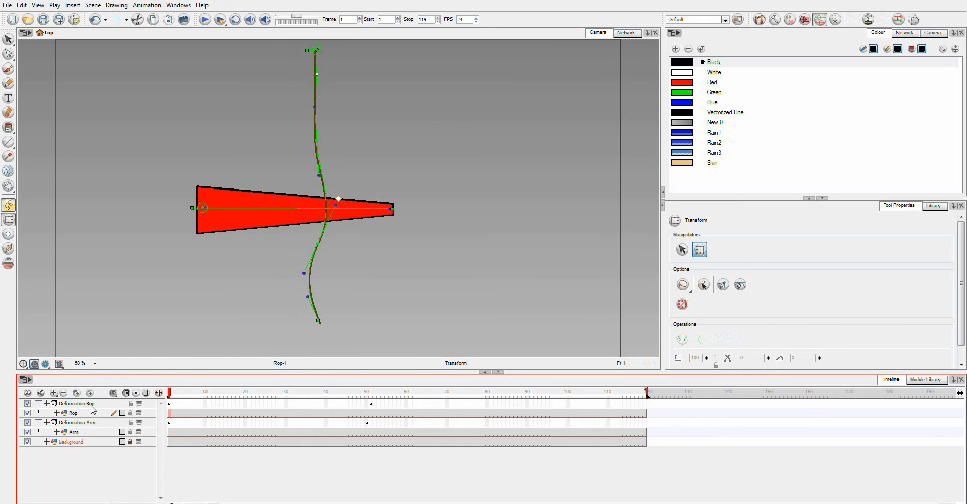
# - Select the Deformation-Rop group so only the rope's deformer chain shows
pyautogui.click(73, 403)
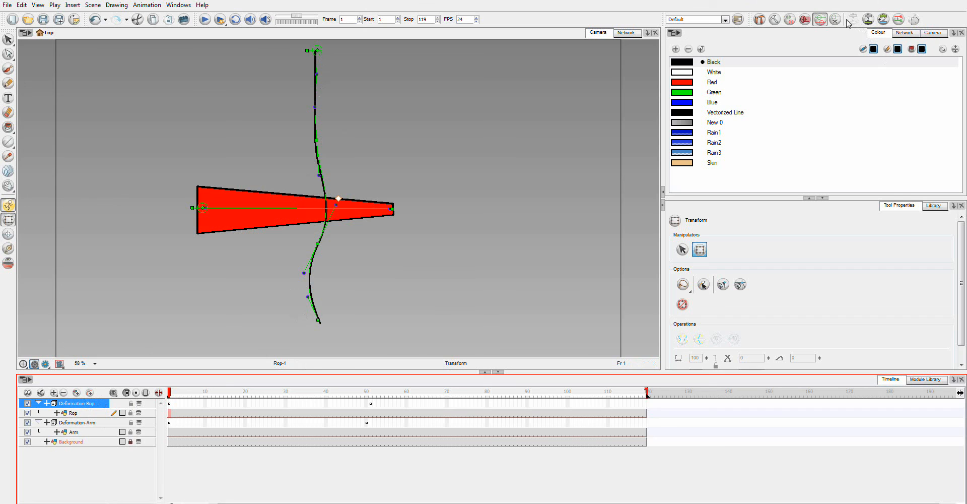
pyautogui.moveTo(835, 19)
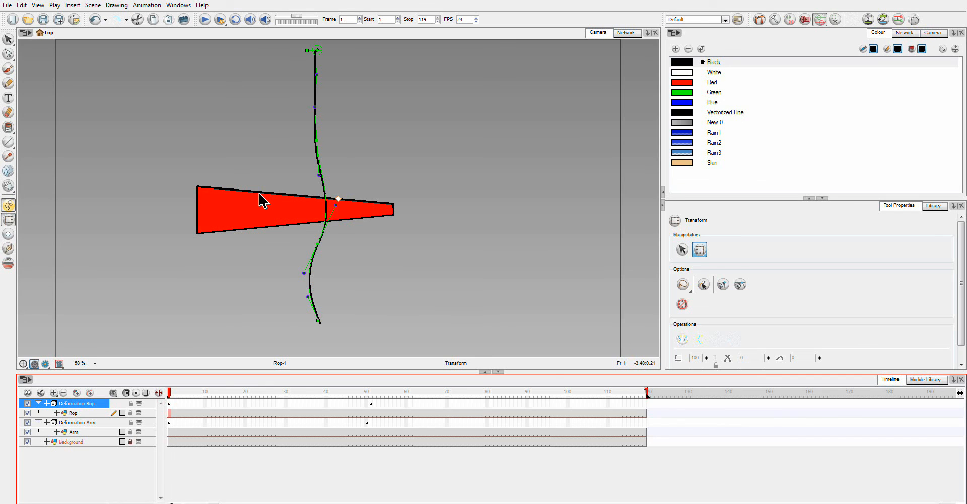
pyautogui.moveTo(322, 216)
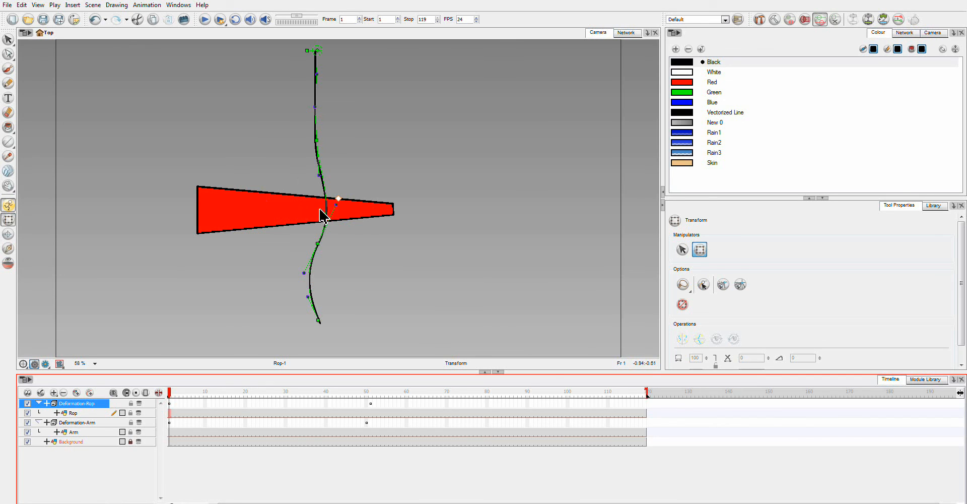